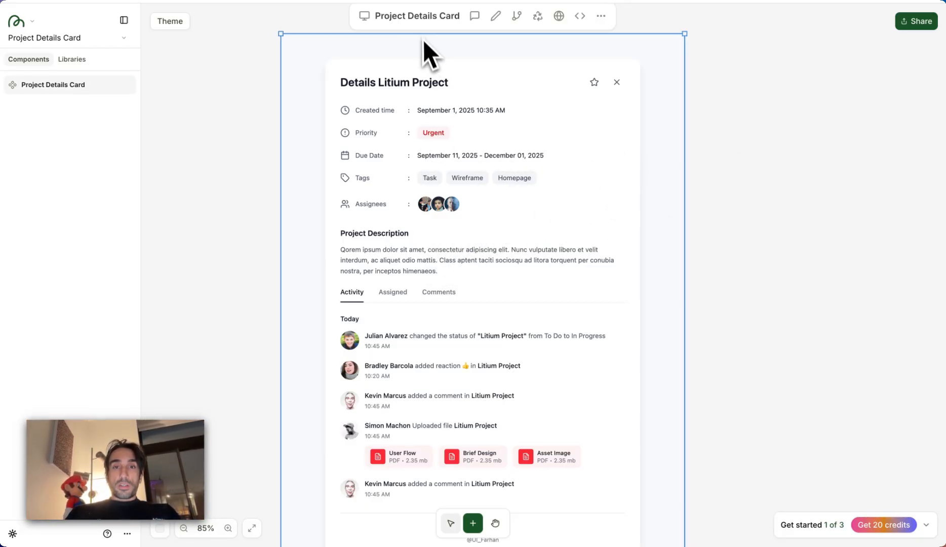
Step: Pan the canvas to make room for a new blank Component 2 frame beside the card
drag(429, 51, 383, 58)
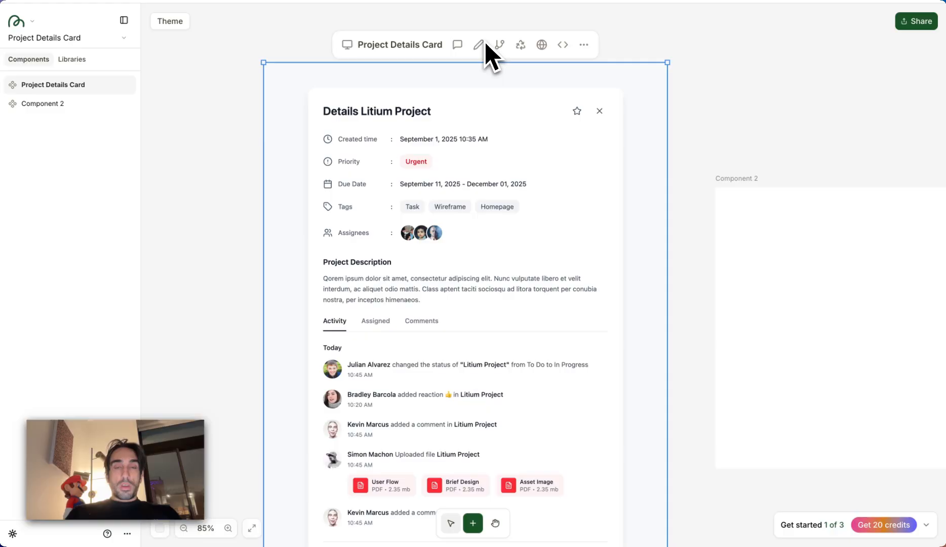
Step: Select the details section and set its width to Fill container (528)
click(478, 45)
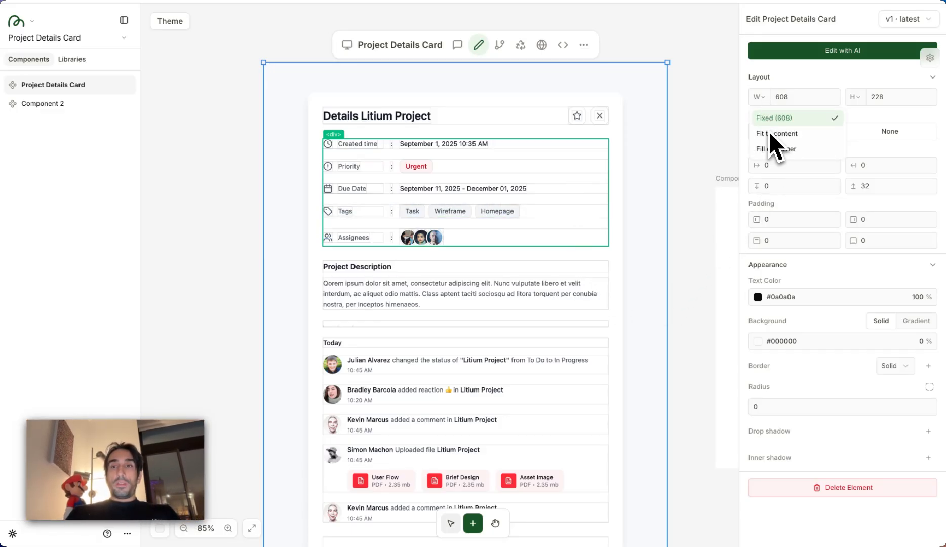
click(777, 133)
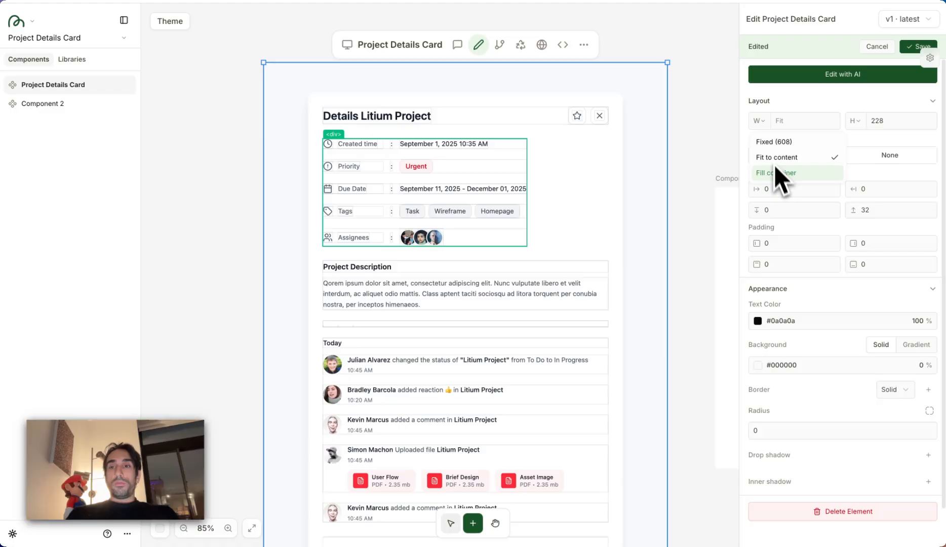
click(795, 172)
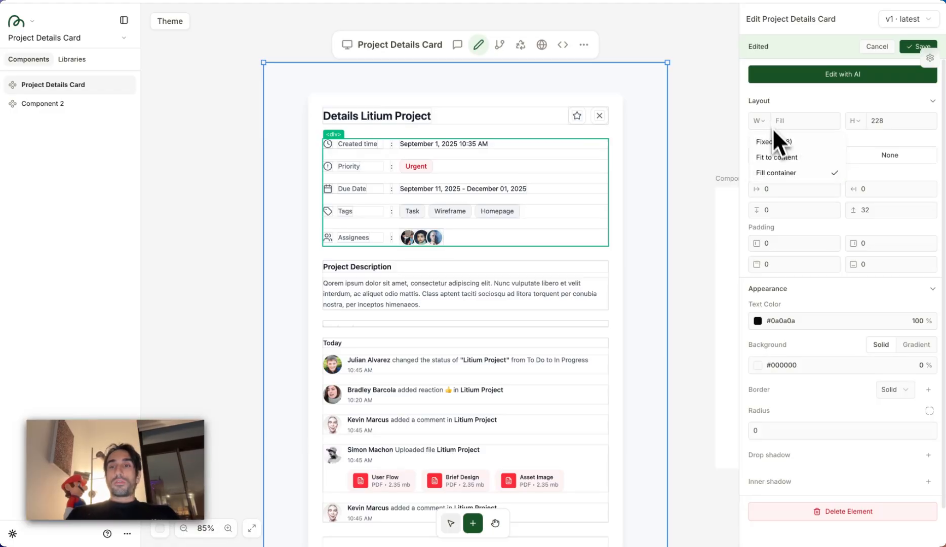
click(773, 140)
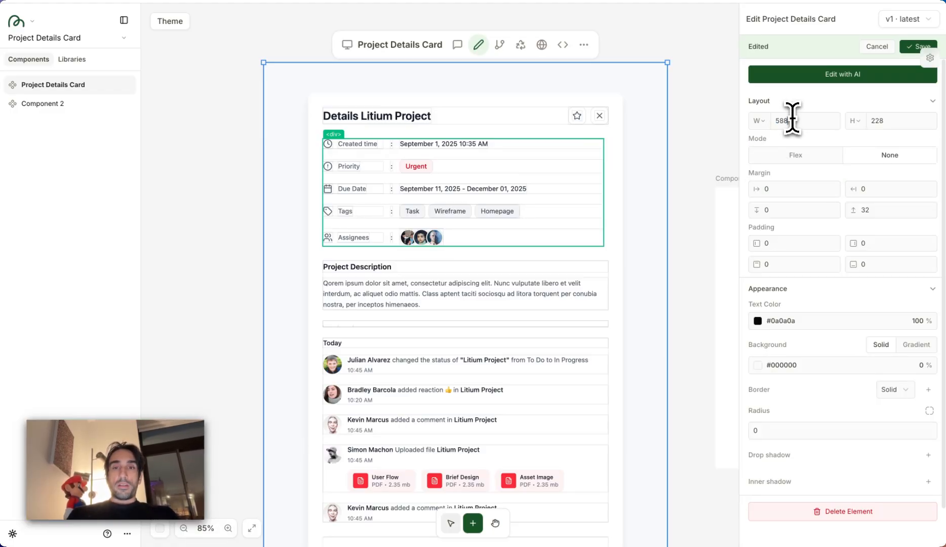
text(528)
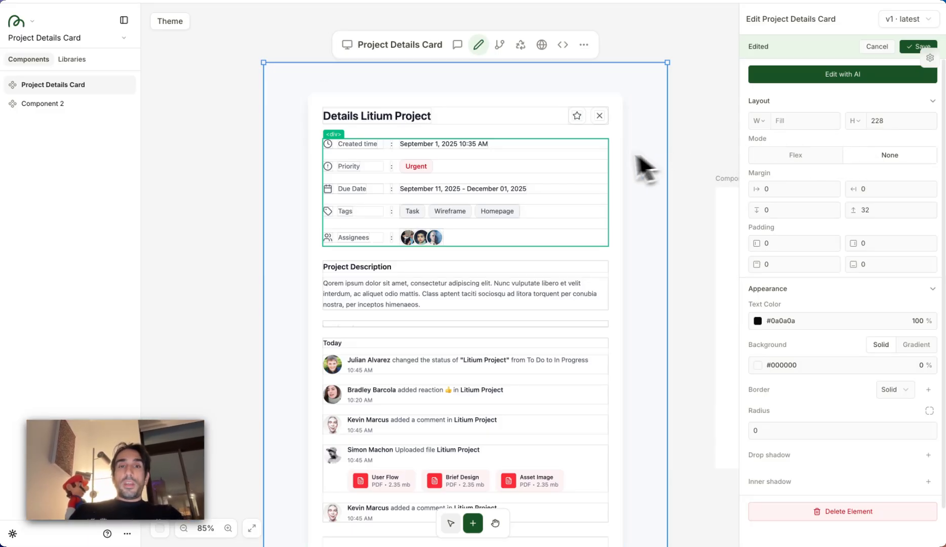
mouse_move(522, 154)
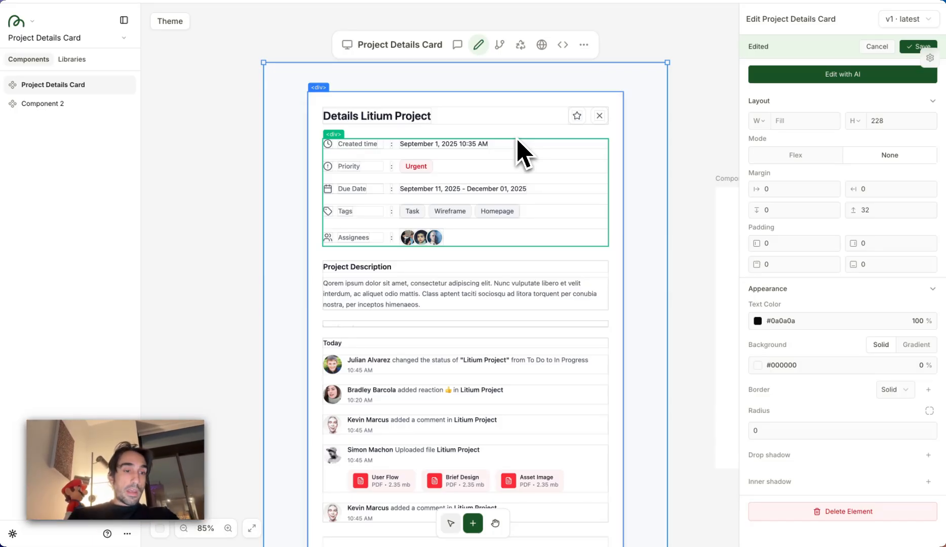
Step: Switch the details section to a horizontal flex layout with wrapping rows
click(793, 155)
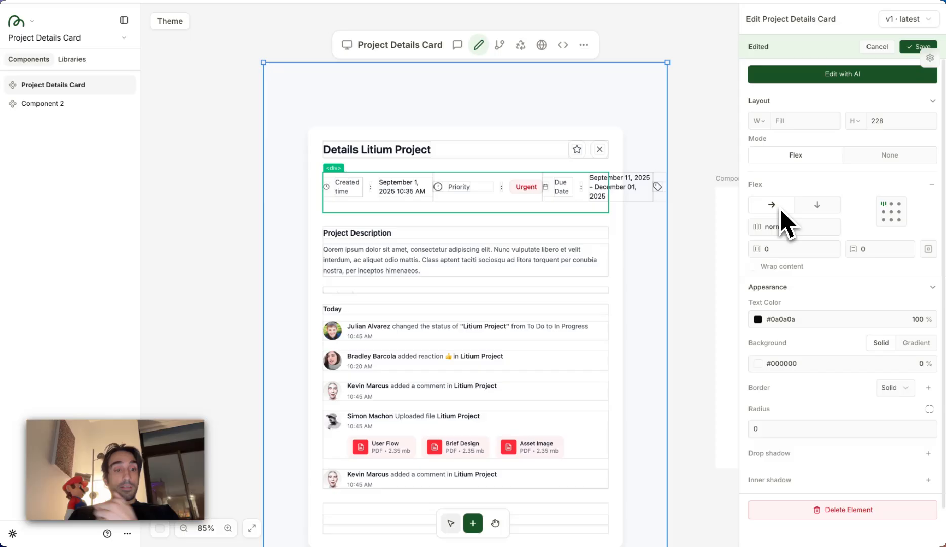
click(816, 204)
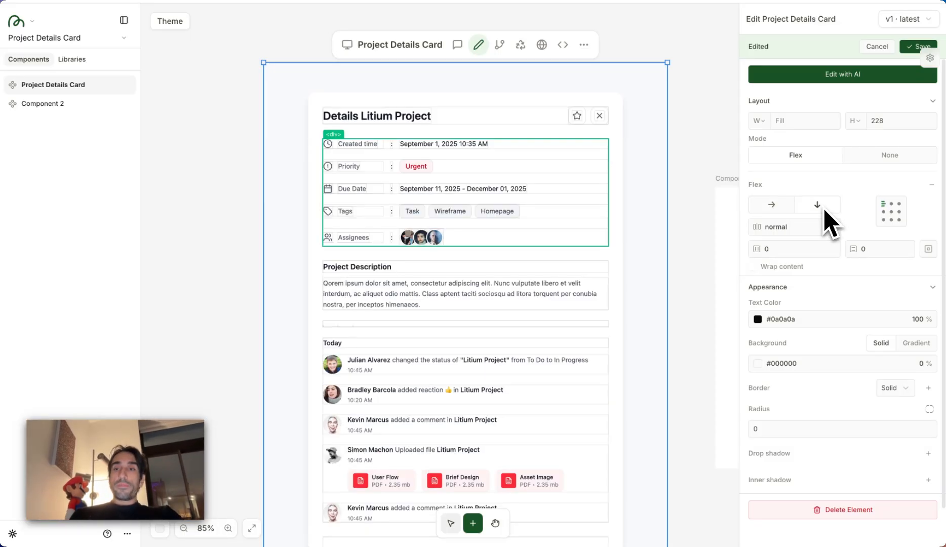
click(771, 205)
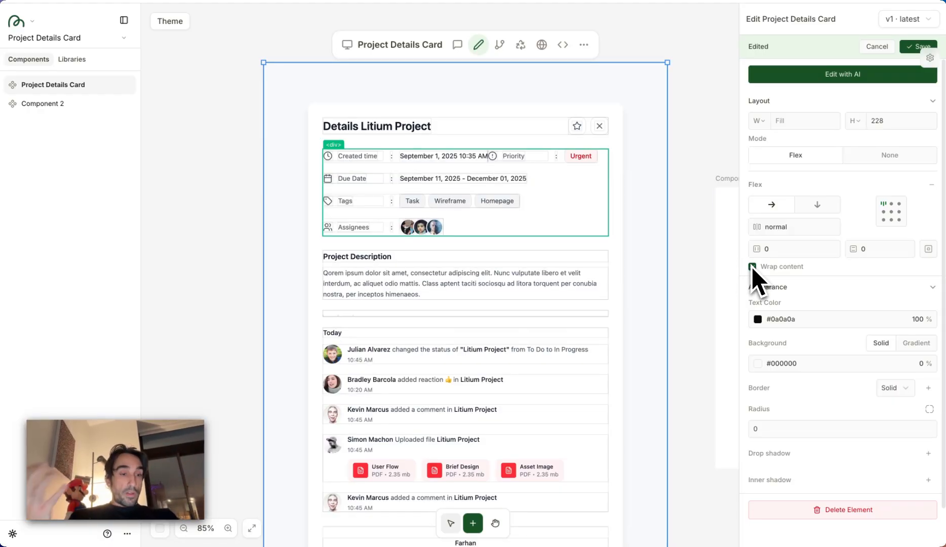
Step: Set the flex gap to 10 and both padding values to 20
click(751, 266)
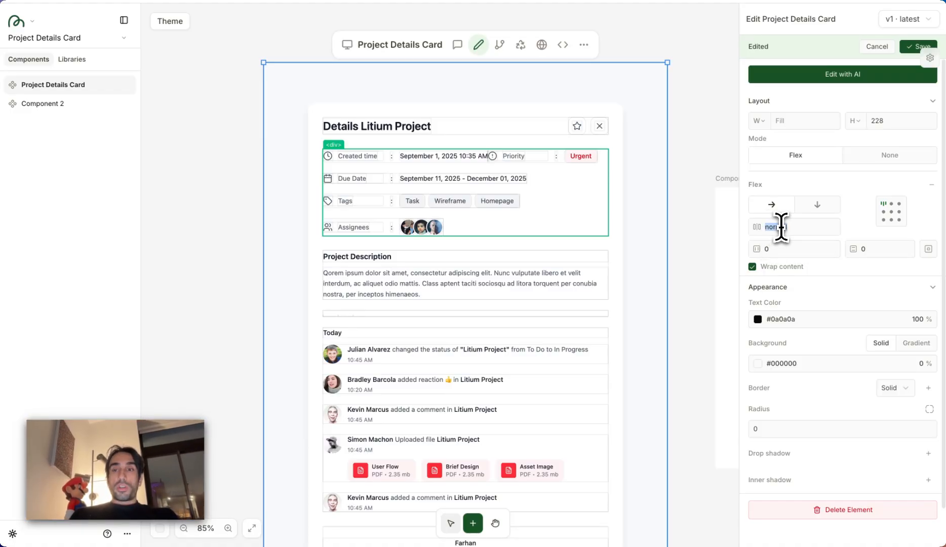
text(20)
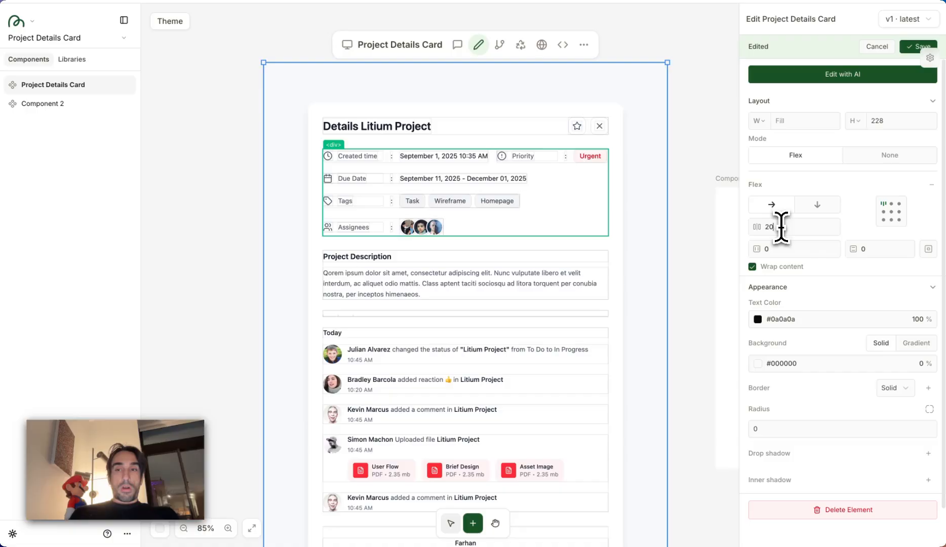
text(10)
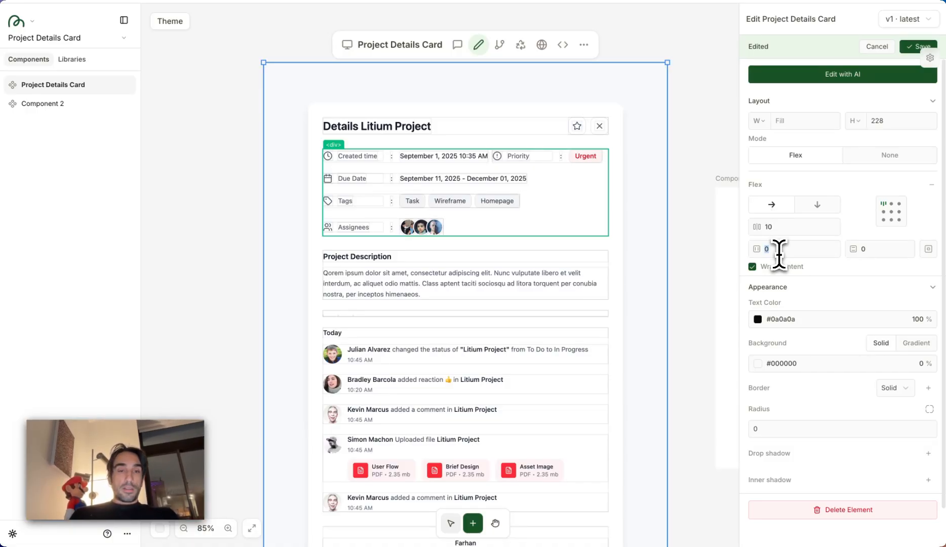
text(20)
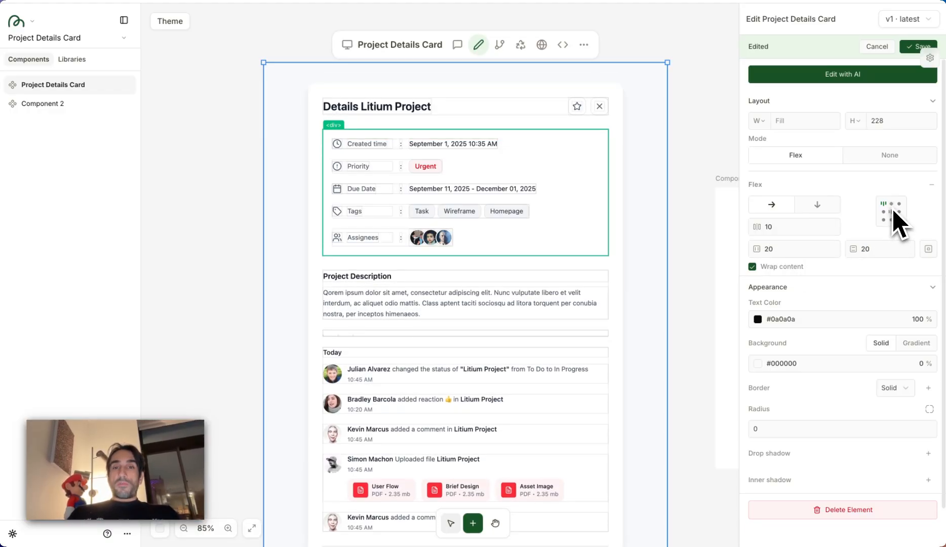
Step: Align the detail rows to the horizontal center of the section
click(897, 203)
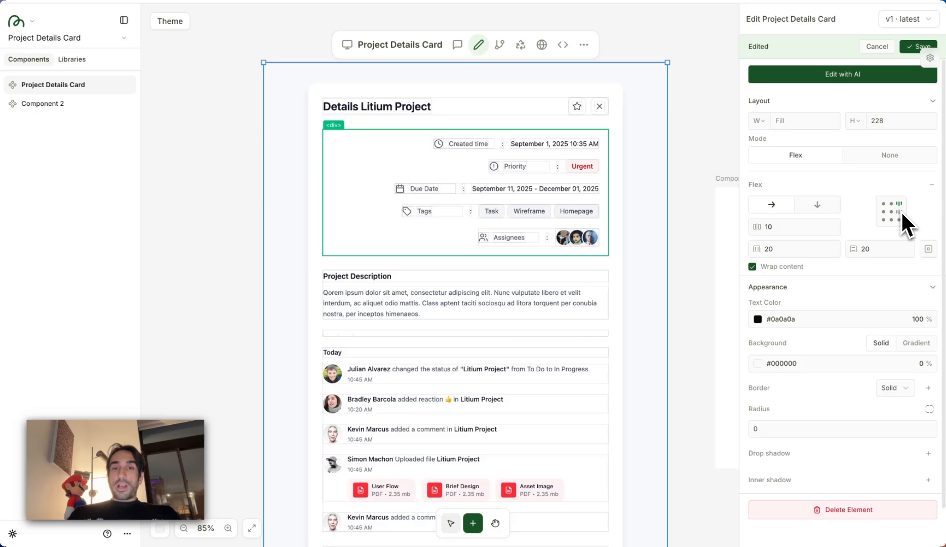
click(885, 211)
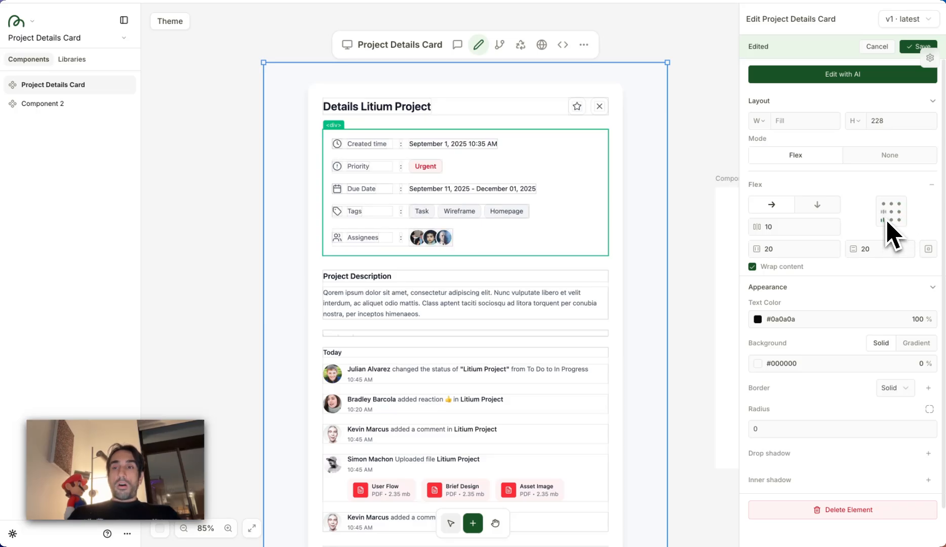
click(891, 210)
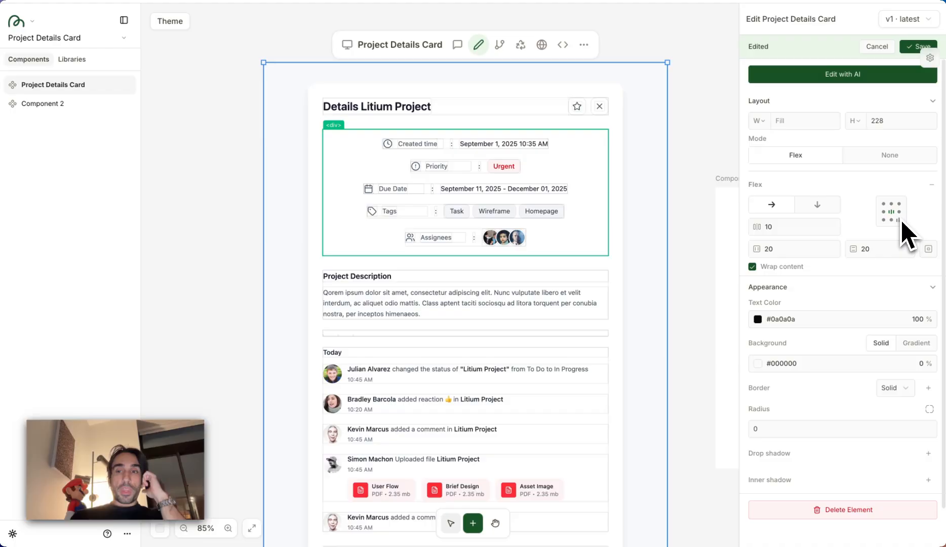
click(465, 303)
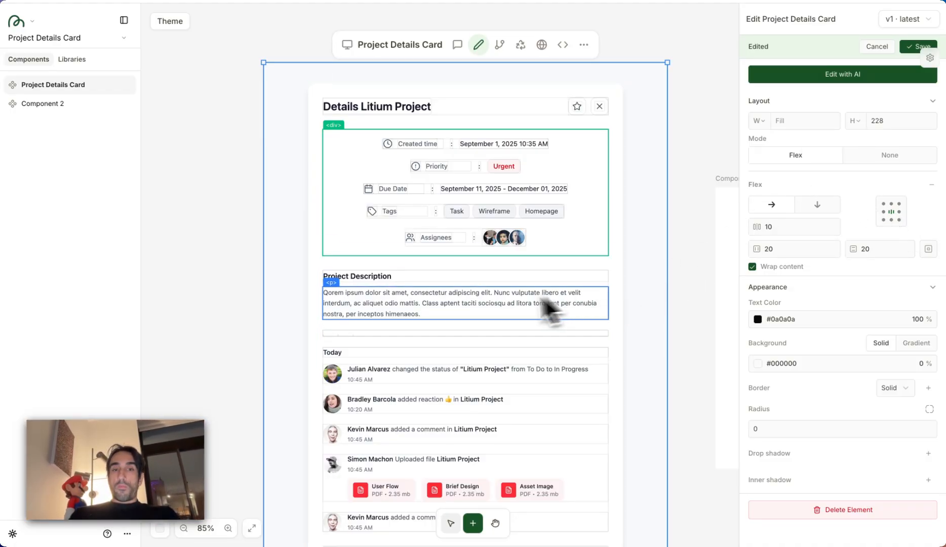
scroll(down, 3)
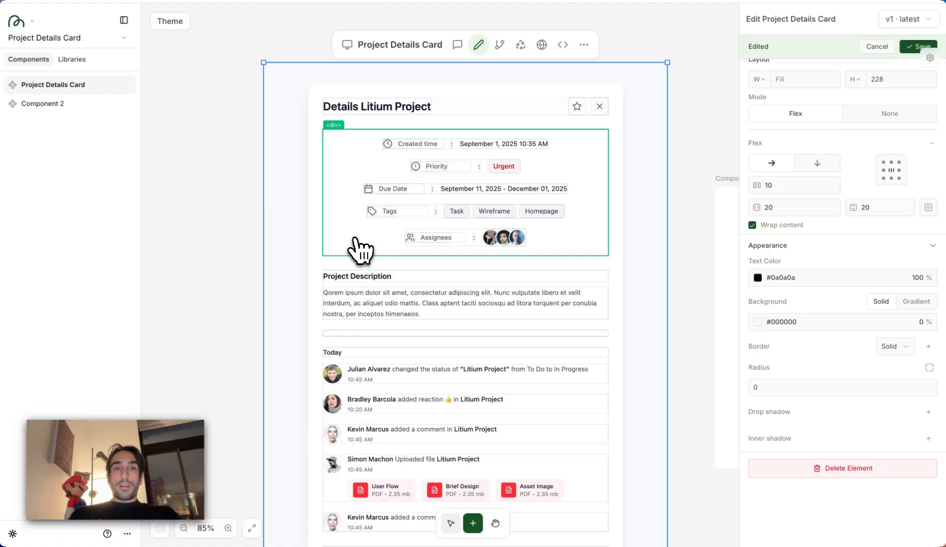
Step: Fill the section with gray #b8b8b8 at 30% opacity, then switch it to a linear gradient
click(757, 321)
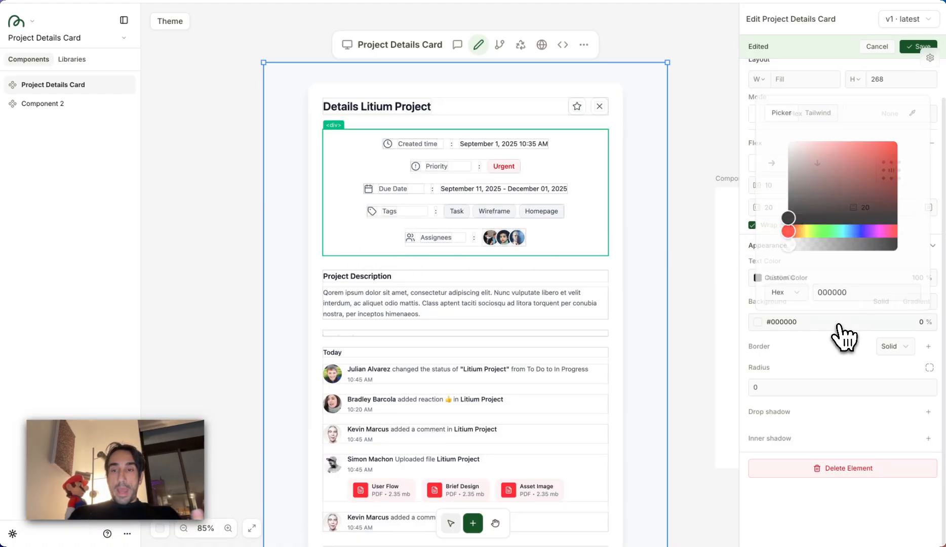
click(929, 331)
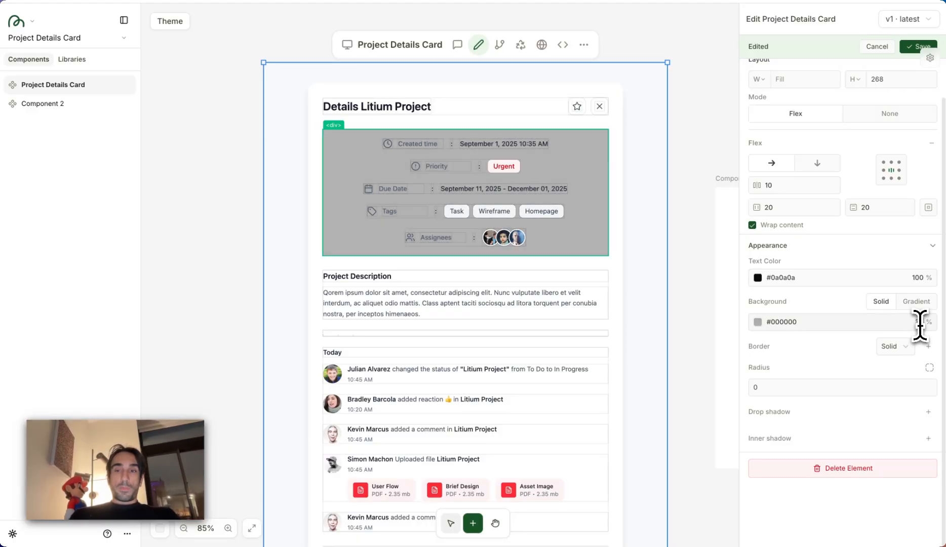
click(758, 321)
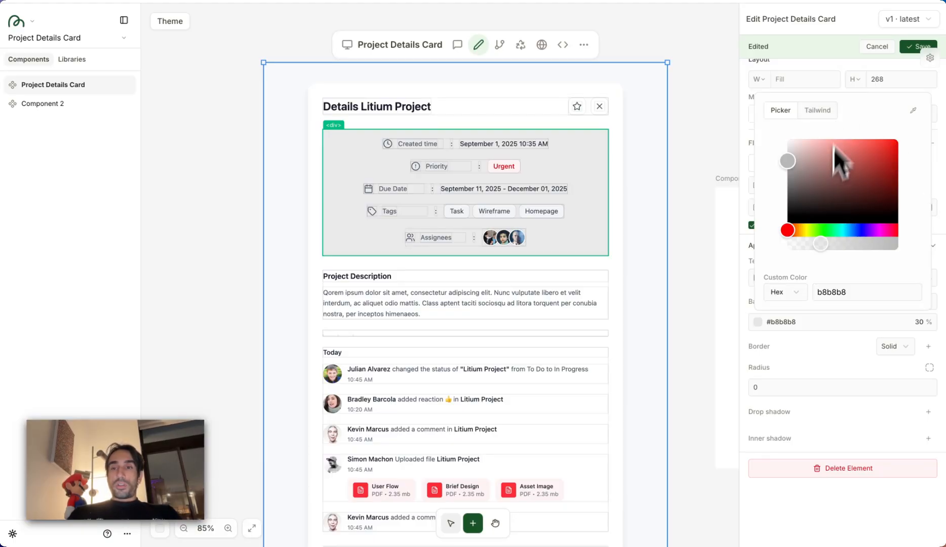
mouse_move(828, 173)
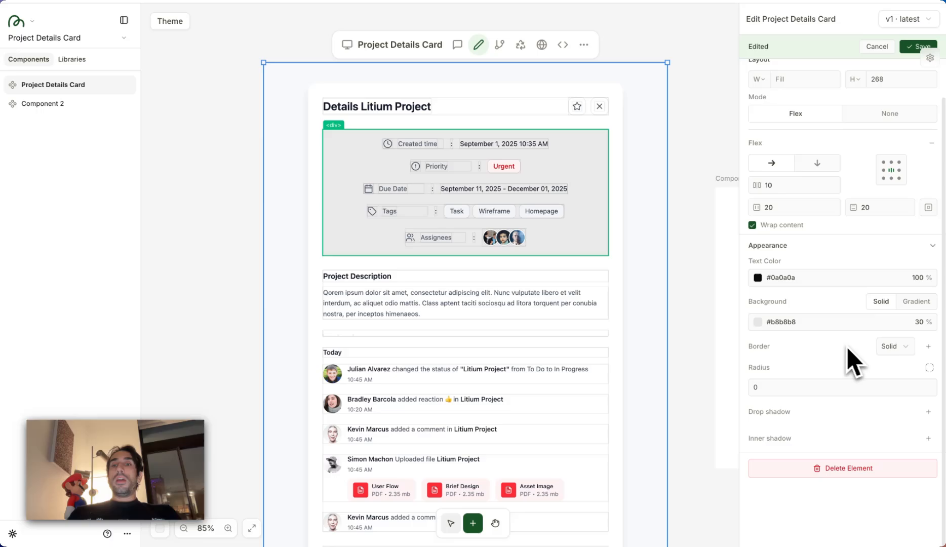
mouse_move(908, 331)
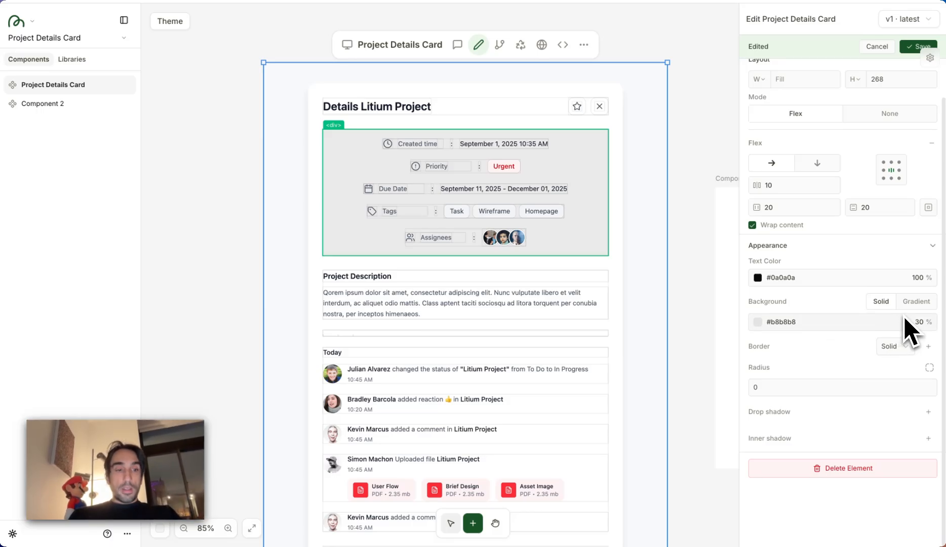
click(916, 302)
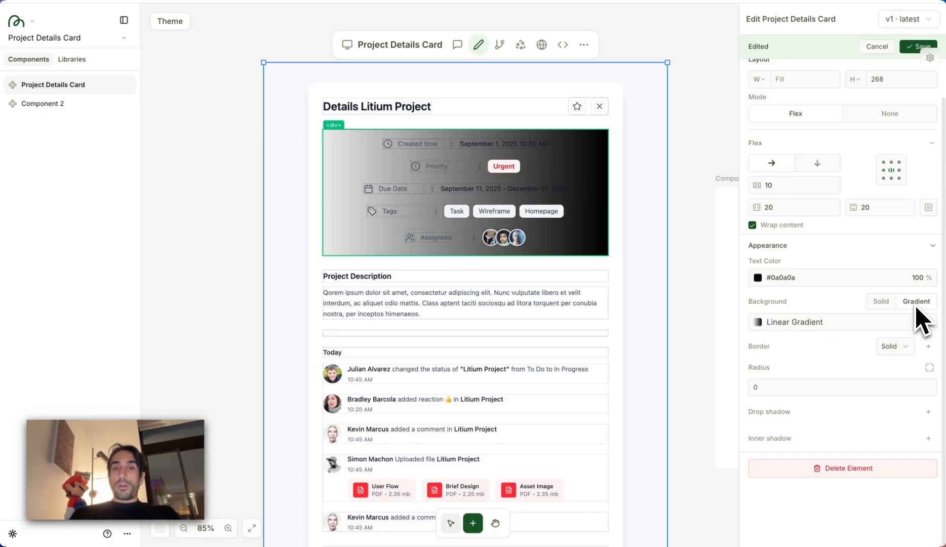
Step: Reposition the gradient stops and lighten them to pale grays #f6f6f6 and #dedede
click(794, 321)
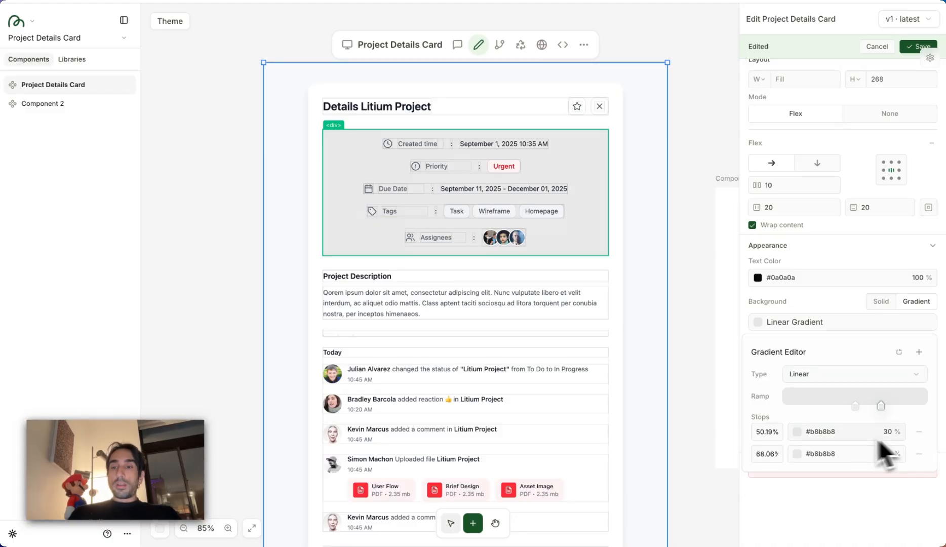
drag(882, 406, 814, 407)
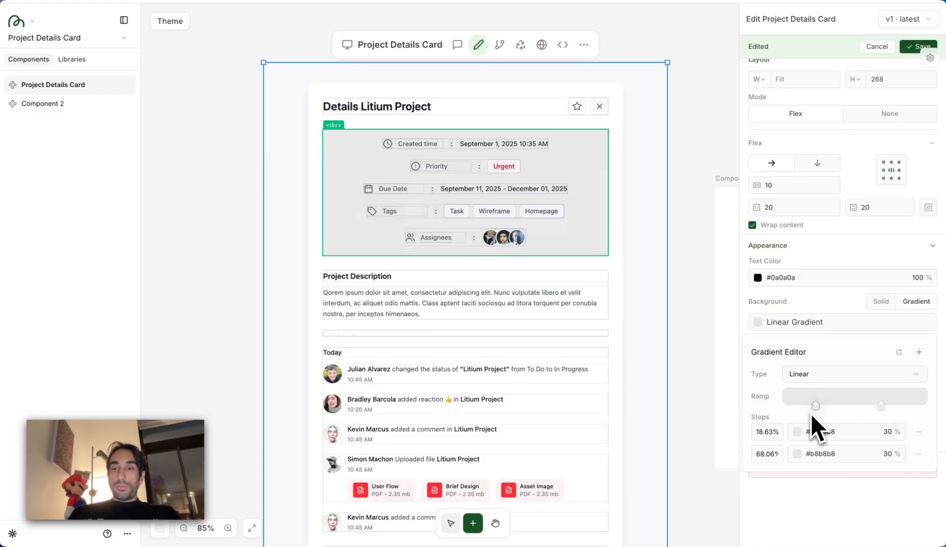
click(796, 432)
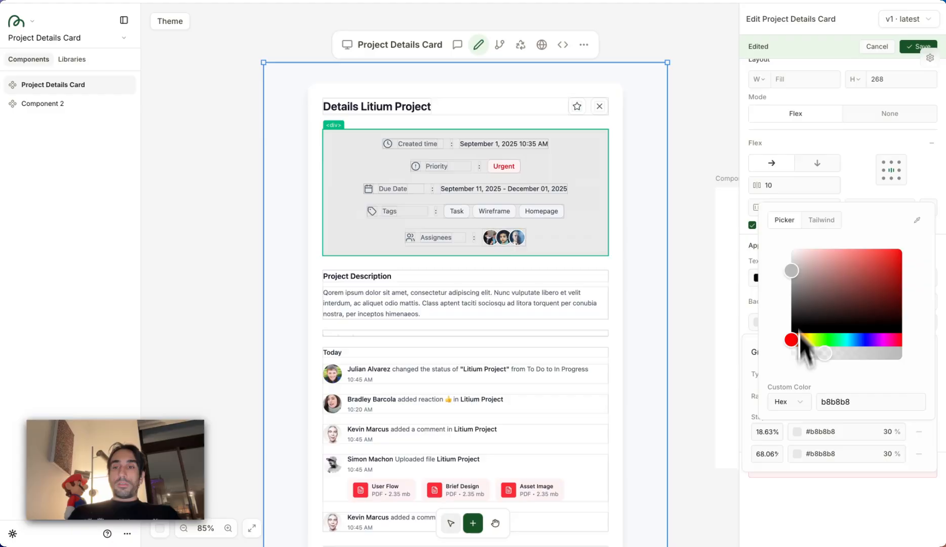
drag(790, 339, 791, 252)
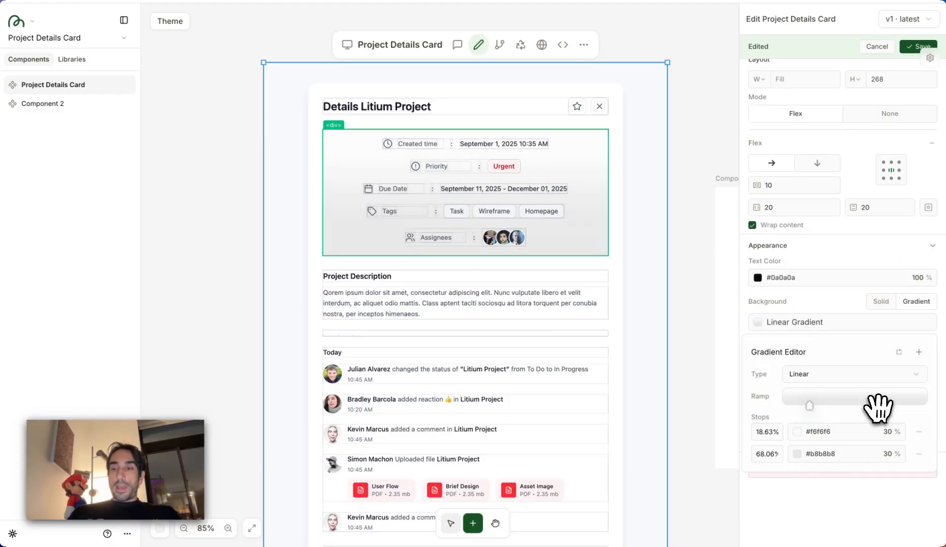
click(796, 454)
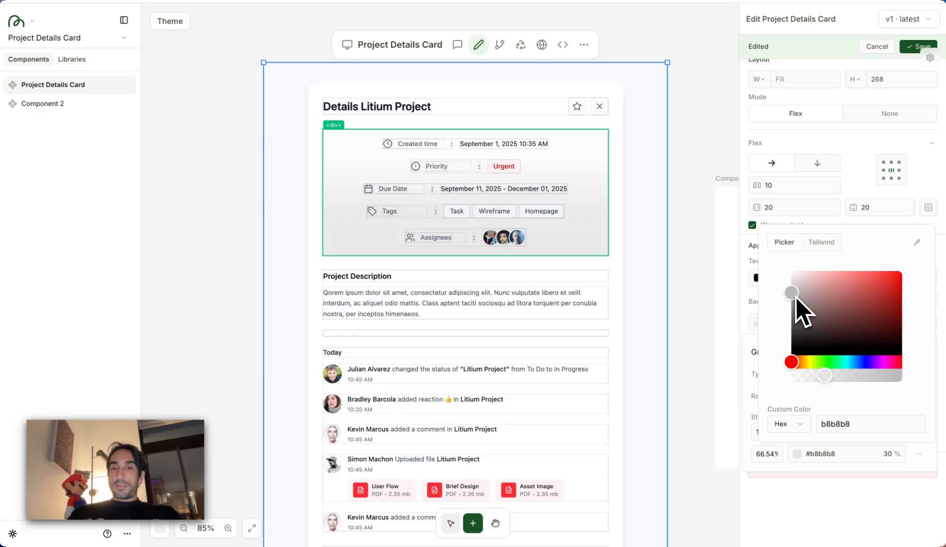
drag(792, 292, 792, 280)
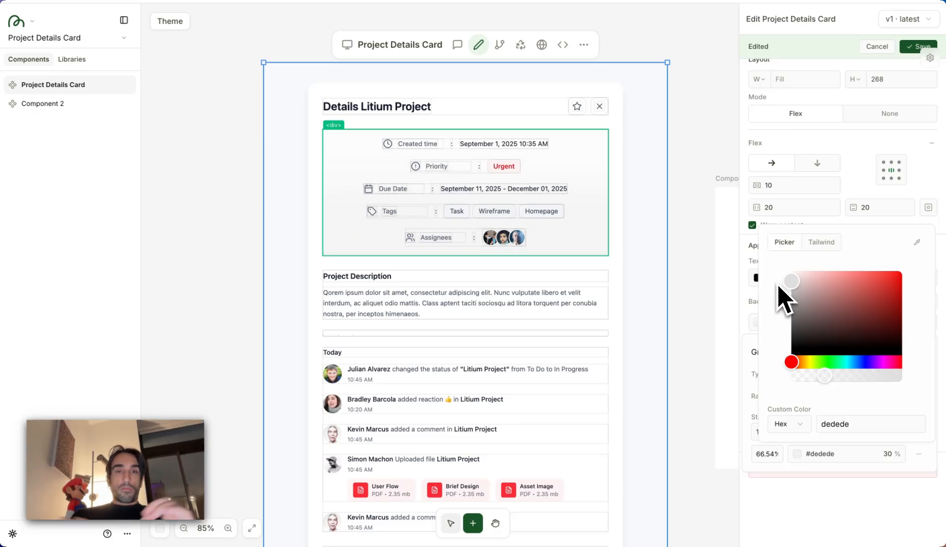
mouse_move(869, 175)
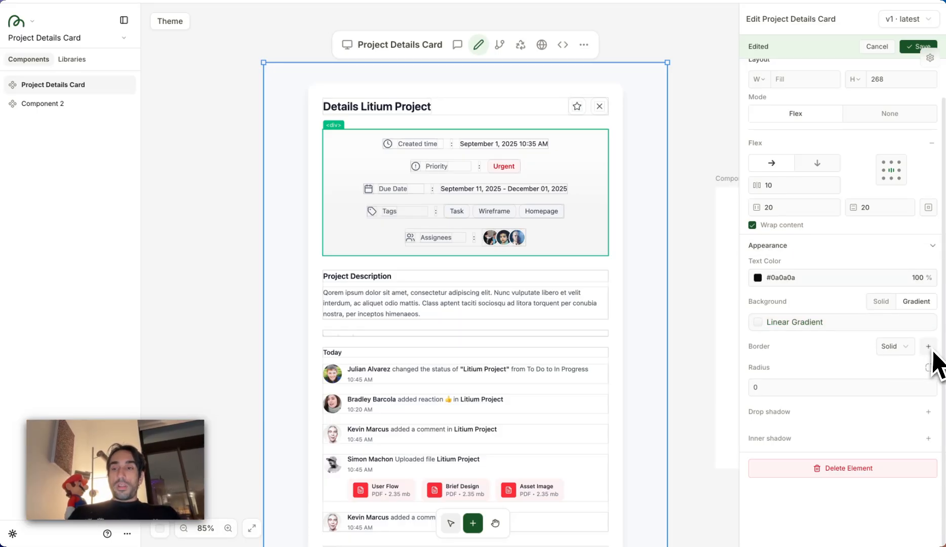
Step: Add a 1px solid pale gray #dedede border on all sides of the section
click(928, 346)
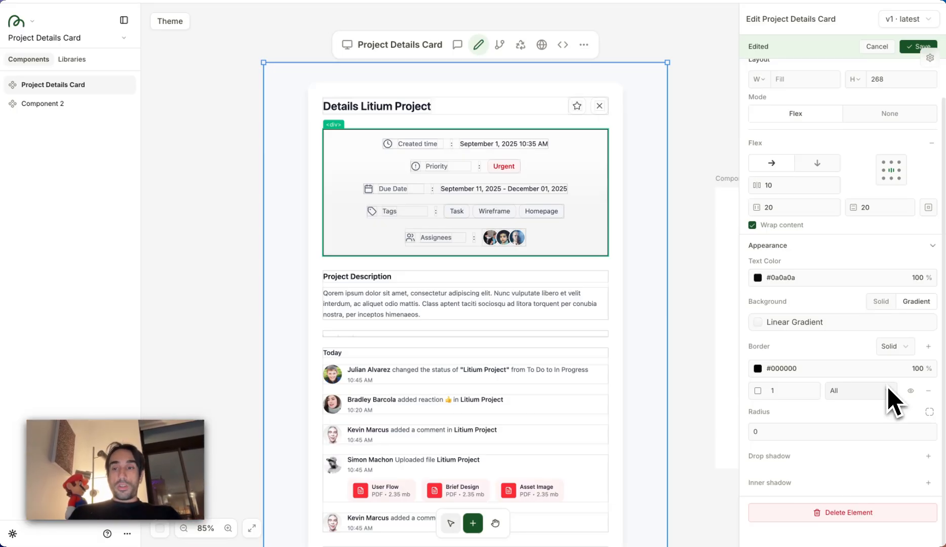
click(860, 390)
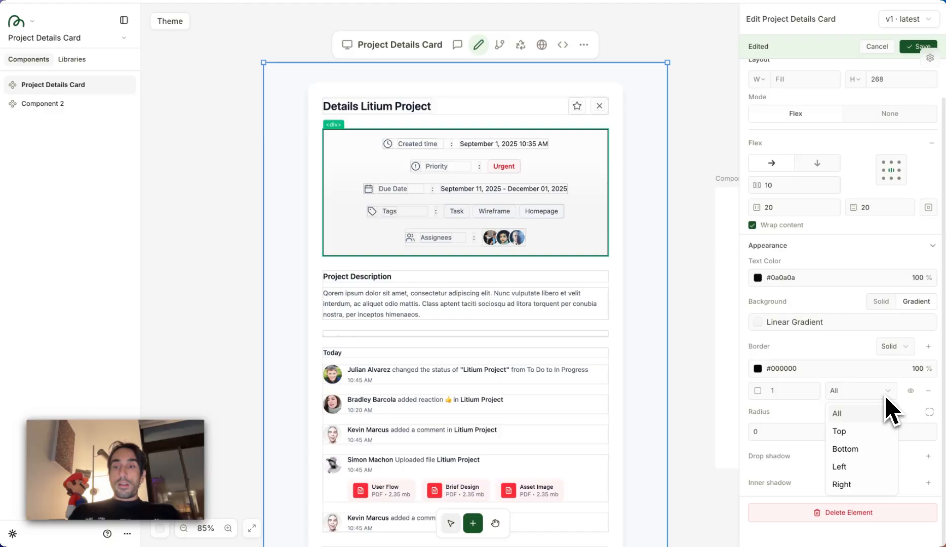
click(837, 431)
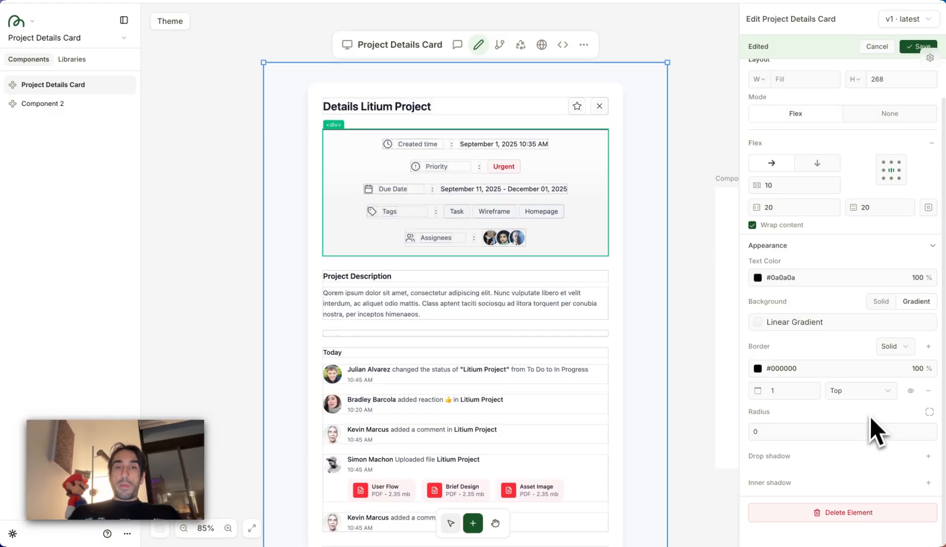
click(859, 390)
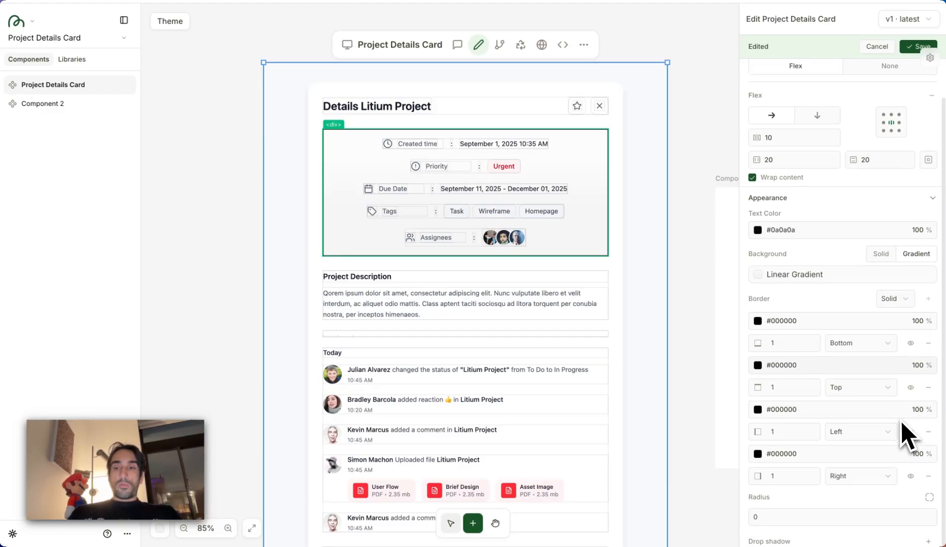
mouse_move(860, 355)
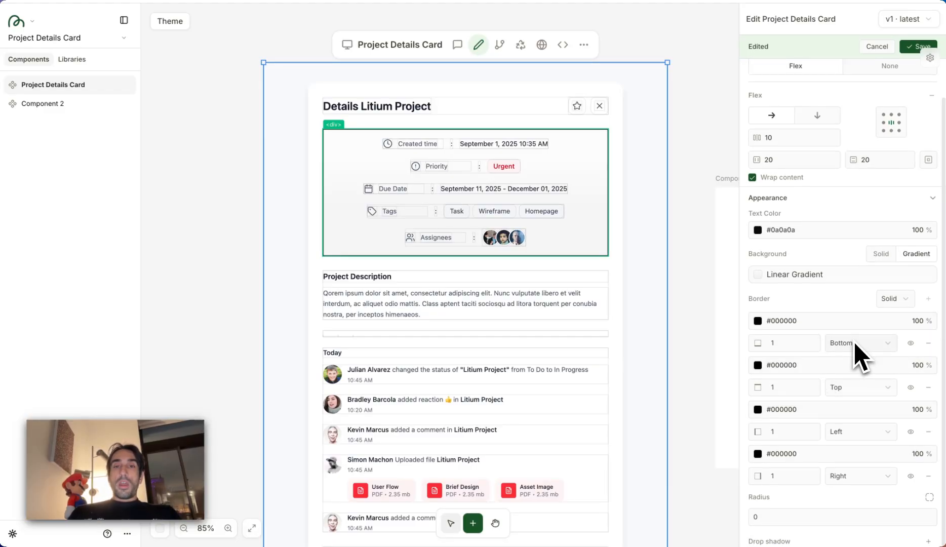
mouse_move(929, 466)
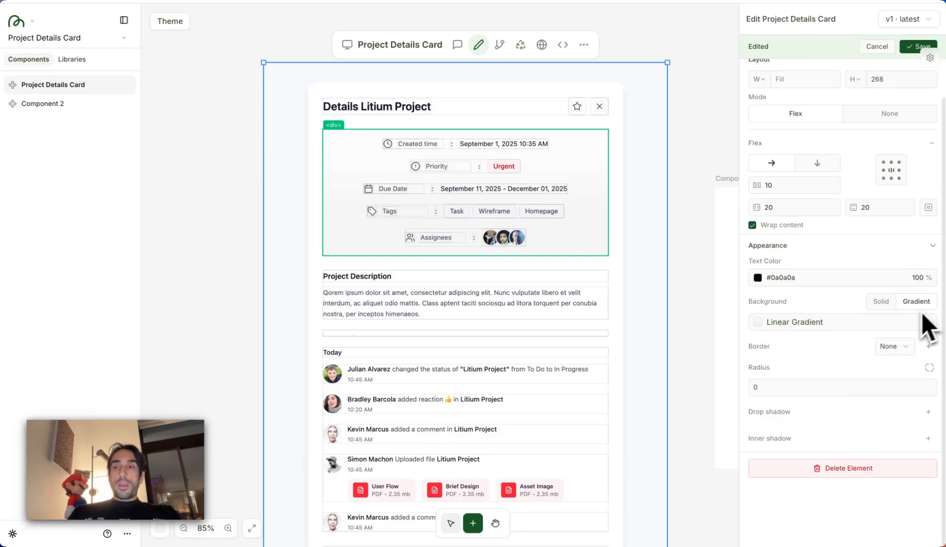
mouse_move(935, 337)
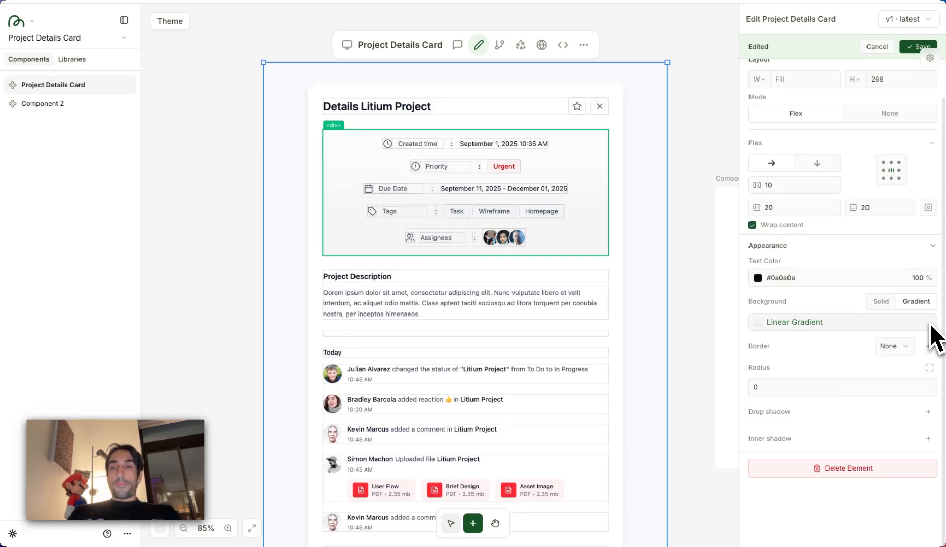
click(893, 346)
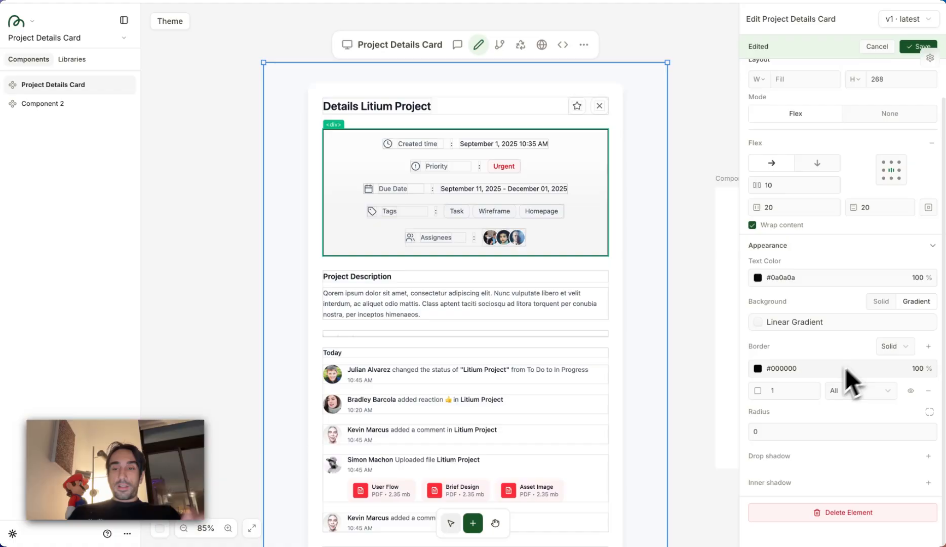
click(757, 368)
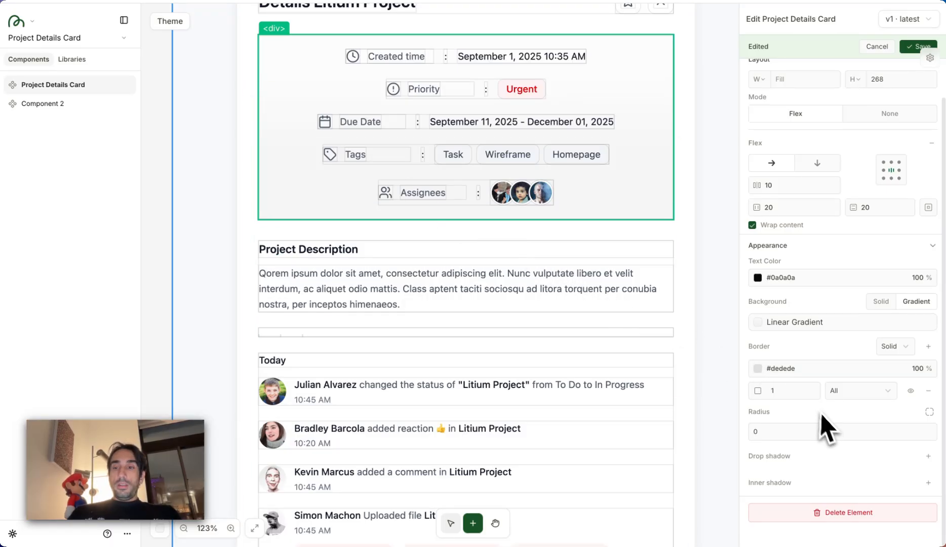
Step: Set per-corner radii: top corners 30, bottom corners 0
click(777, 431)
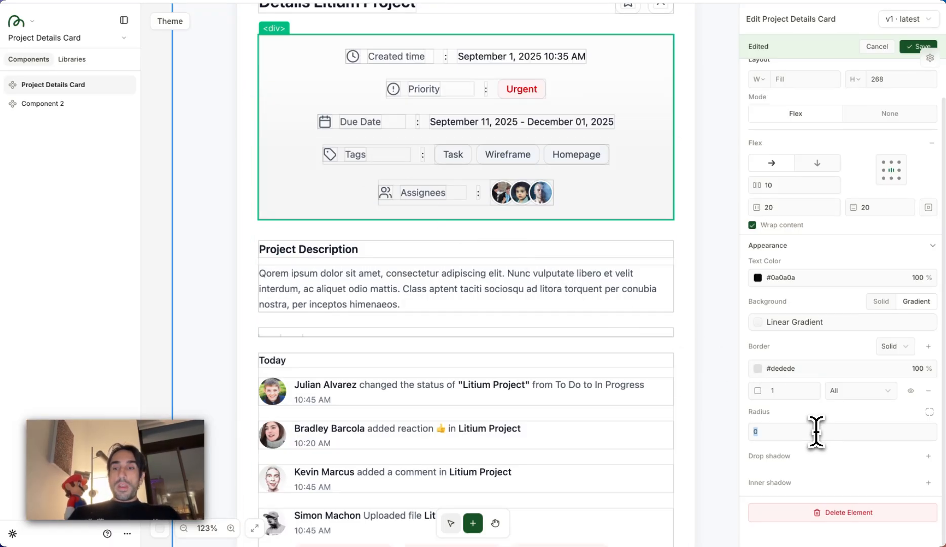
text(60)
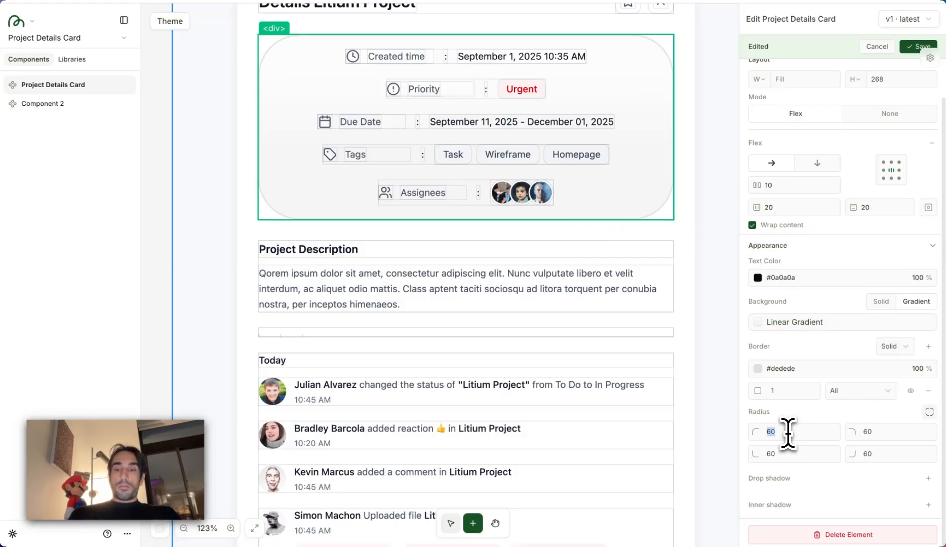
text(2)
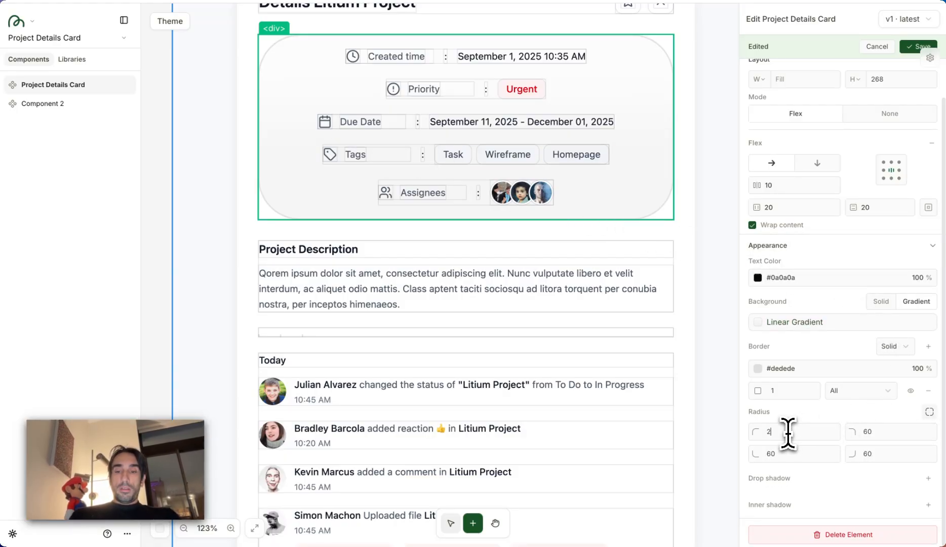
text(30)
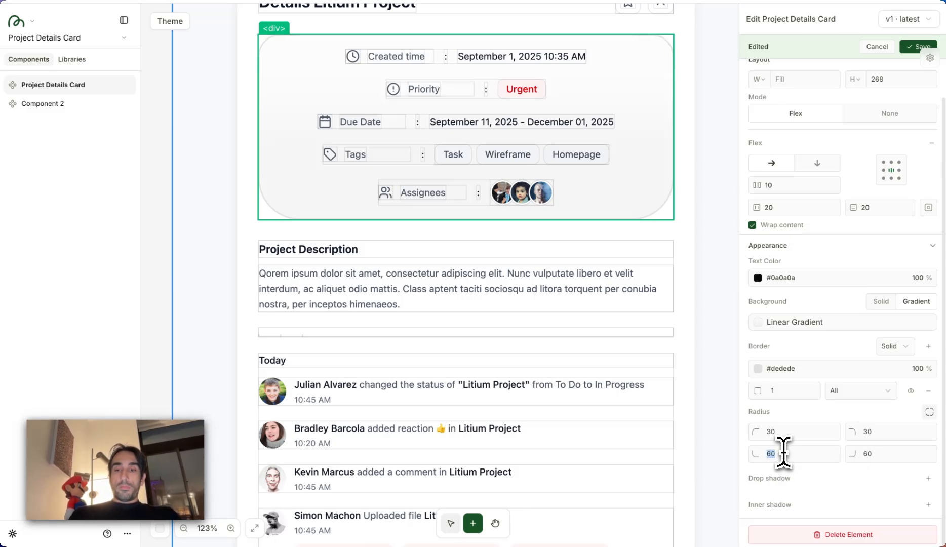
text(0)
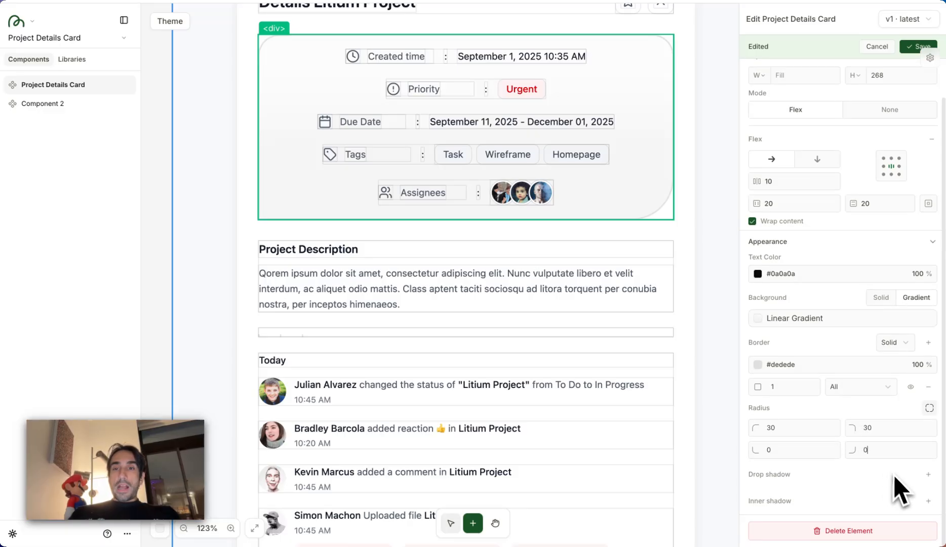
text(1)
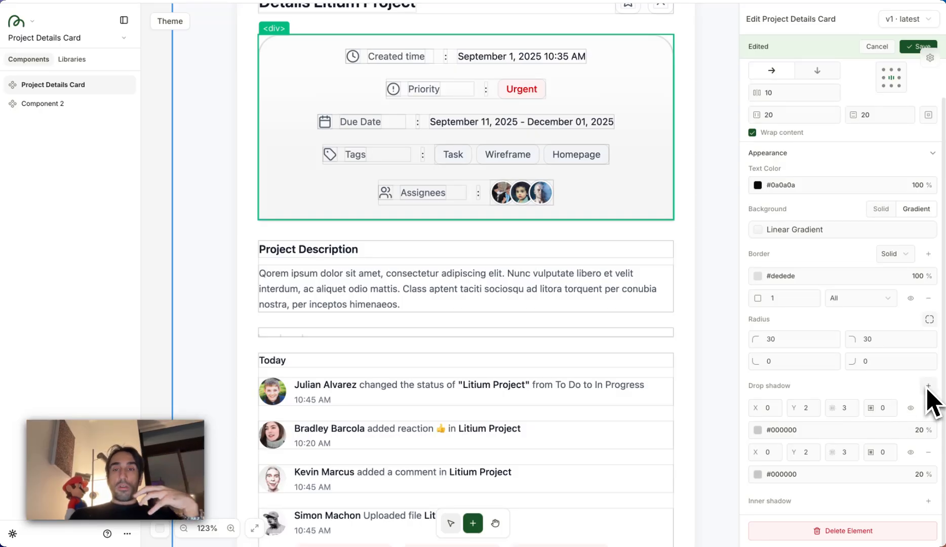
mouse_move(815, 447)
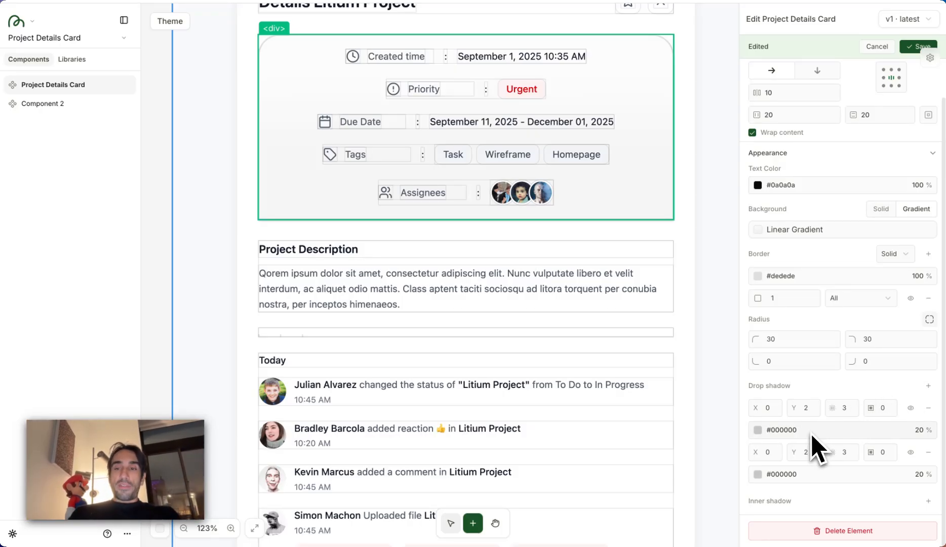
mouse_move(763, 444)
text(23)
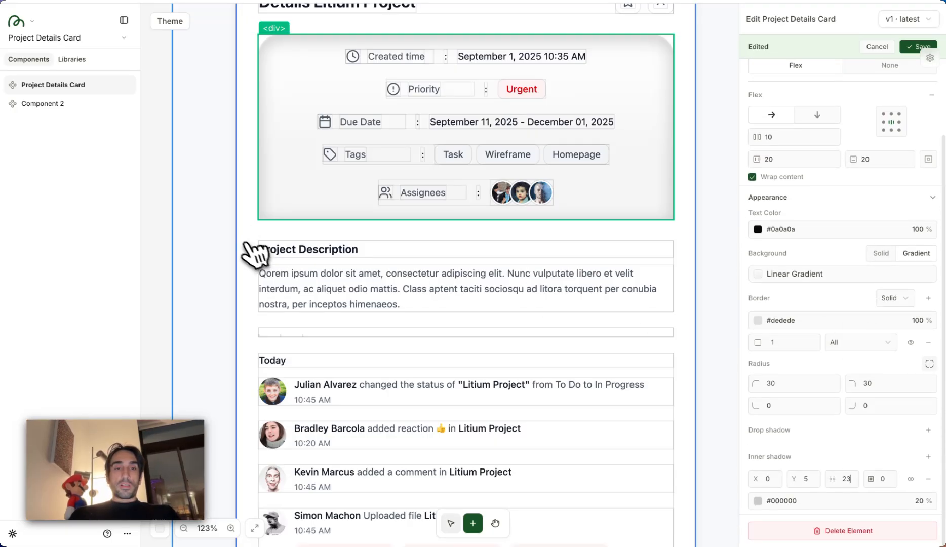
Step: Select the Project Description heading after giving the section an inner shadow (Y 5, blur 23)
click(308, 249)
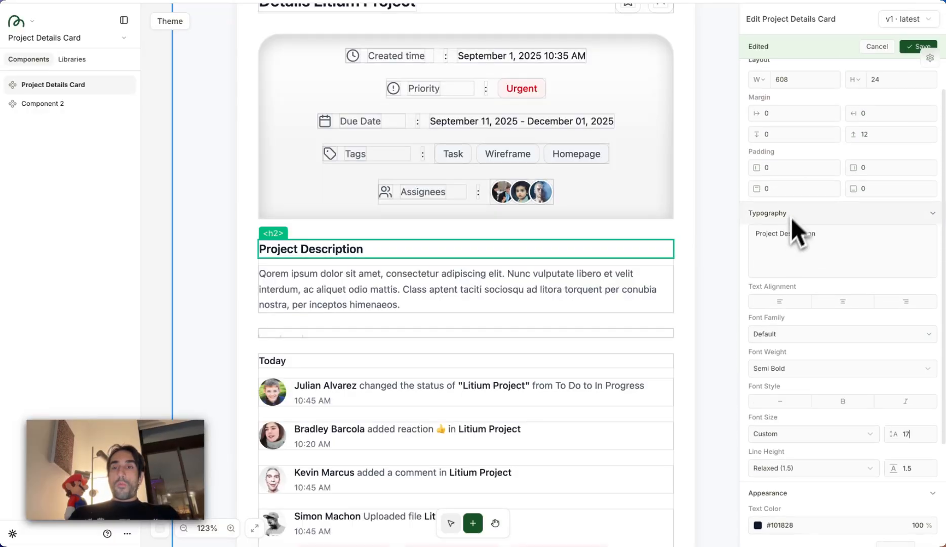
Step: Lower the Project Description heading's #101828 text colour to 55% opacity and confirm
double_click(783, 233)
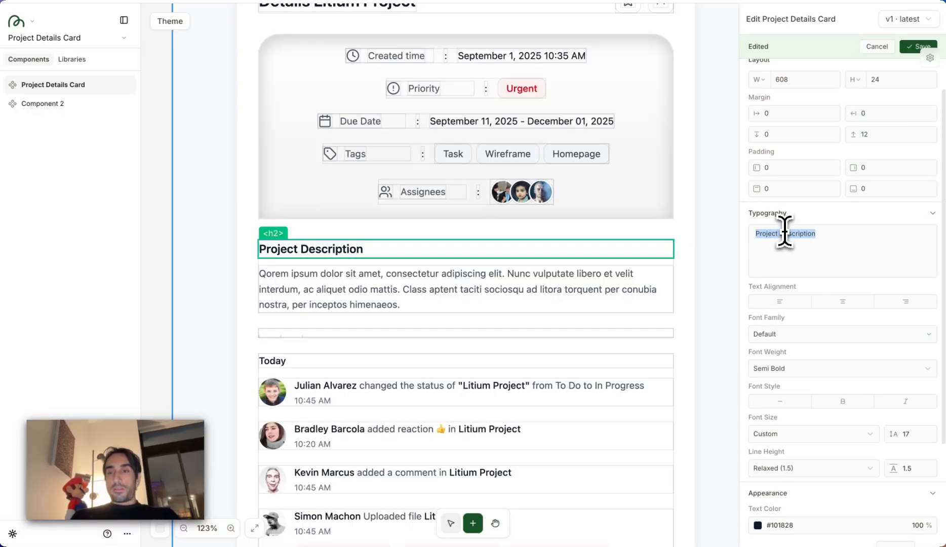
scroll(down, 3)
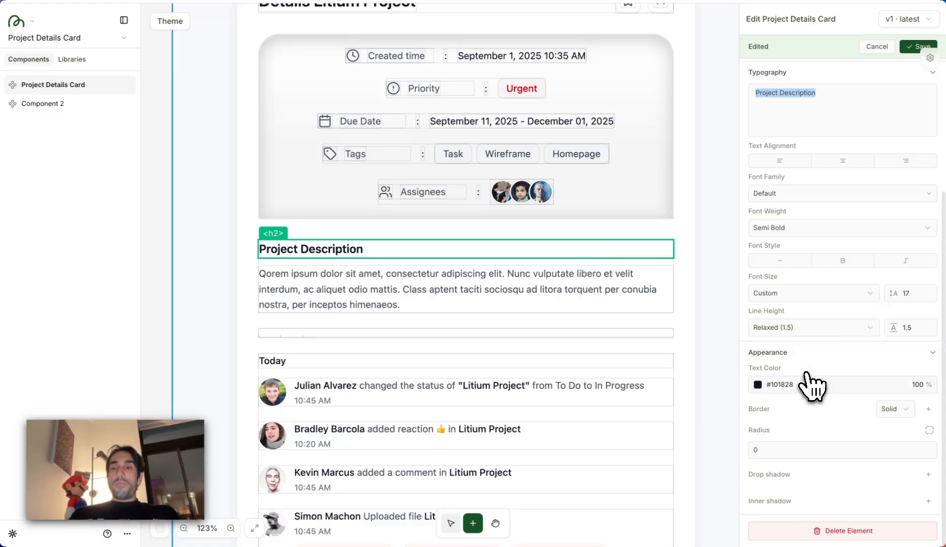
click(757, 384)
text(55)
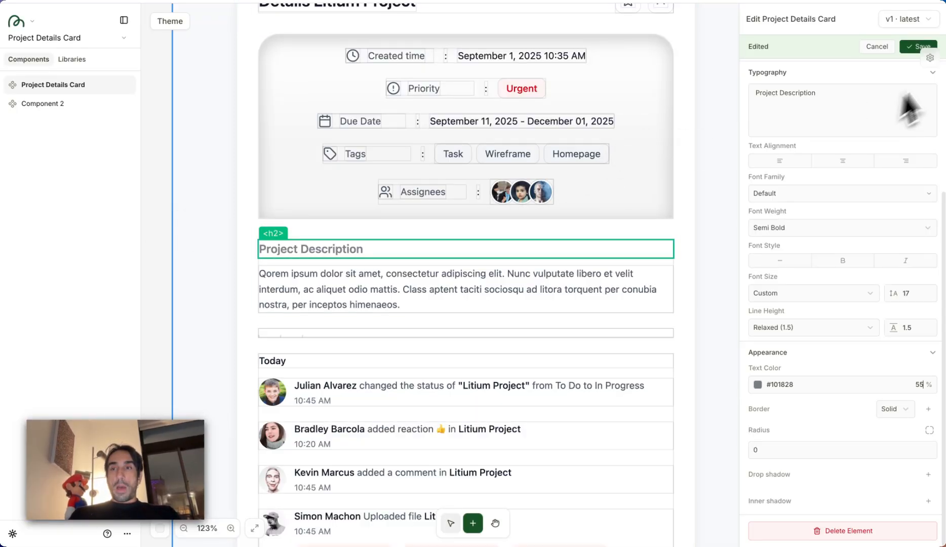
click(917, 46)
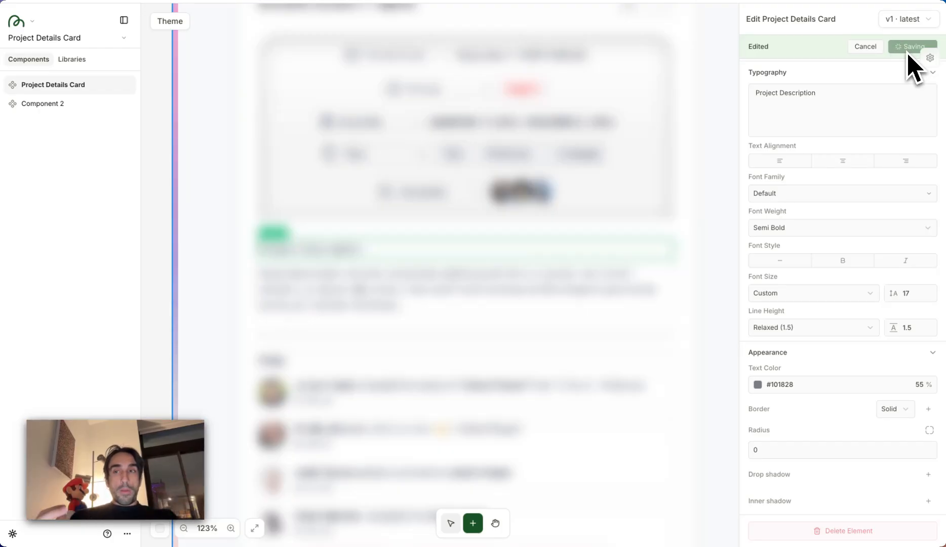
Step: Save every edit made to the Project Details Card
click(911, 47)
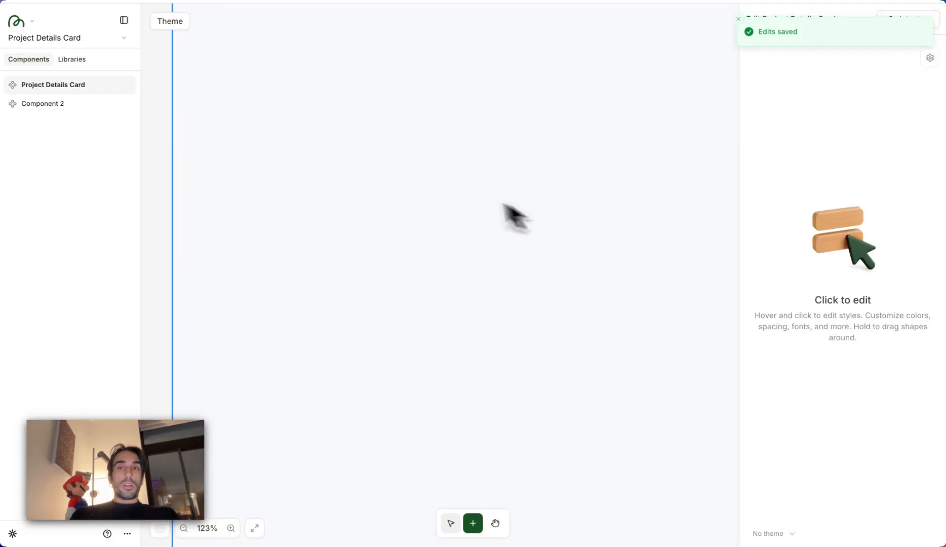